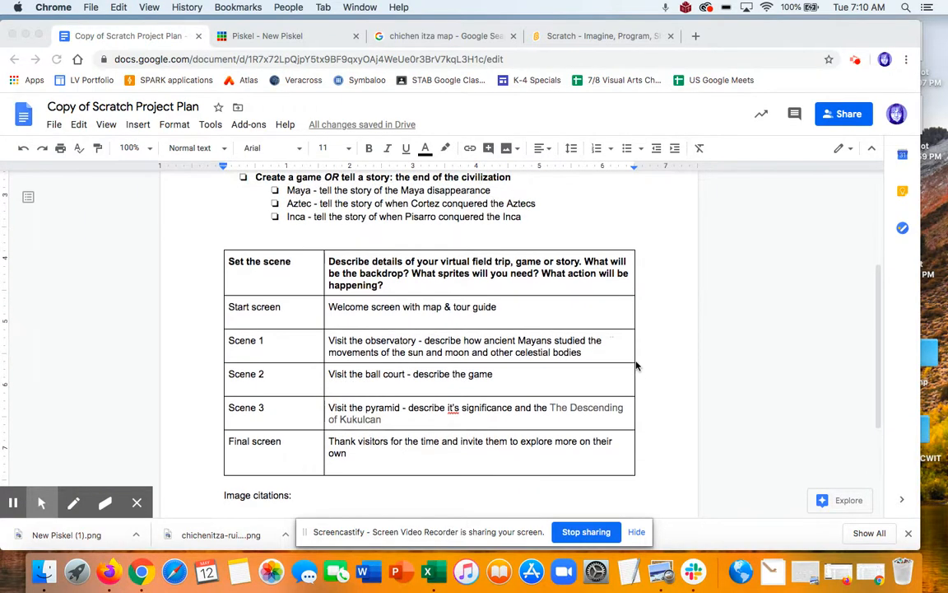
- Preview the gochichen.com ruins map in the Chichen Itza image search and bring up its options
{"action": "scroll", "scroll_direction": "down", "scroll_amount": 3}
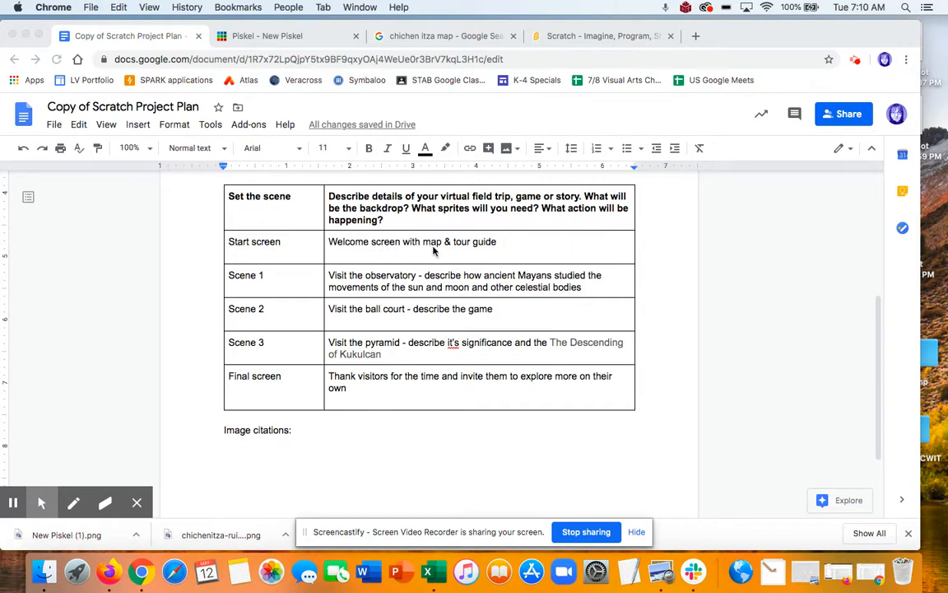
{"action": "mouse_move", "coordinate": [457, 255]}
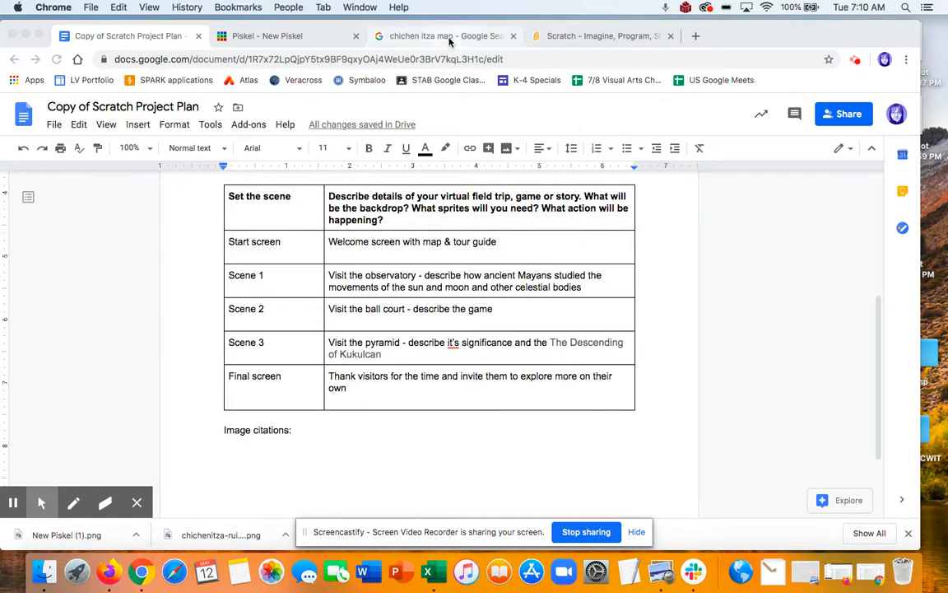
{"action": "left_click", "coordinate": [442, 36]}
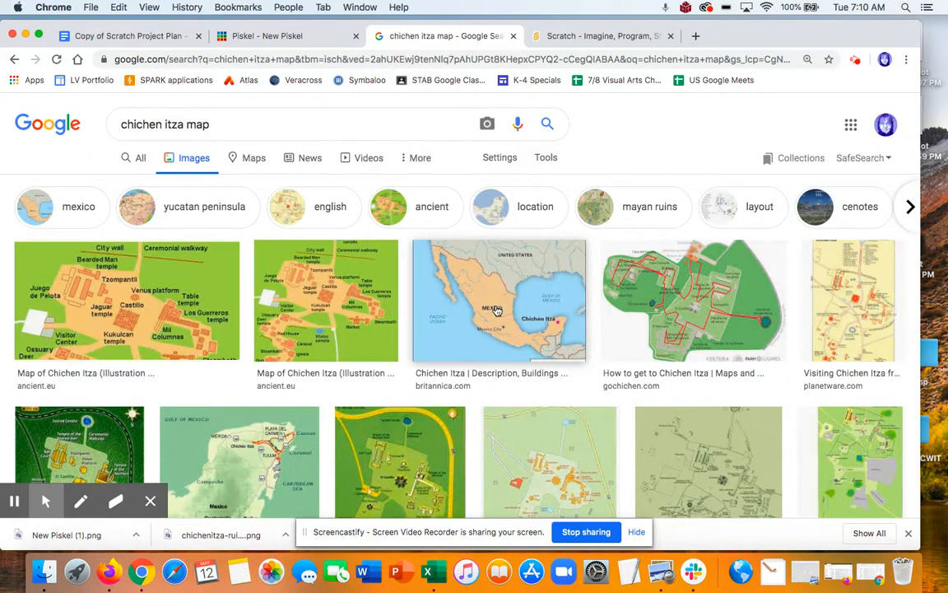
{"action": "mouse_move", "coordinate": [650, 316]}
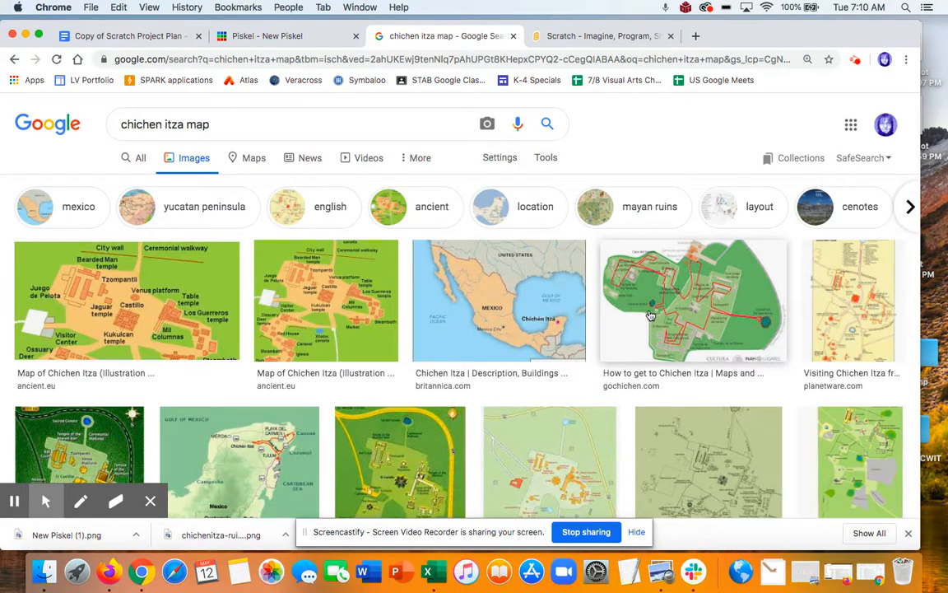
{"action": "mouse_move", "coordinate": [677, 311]}
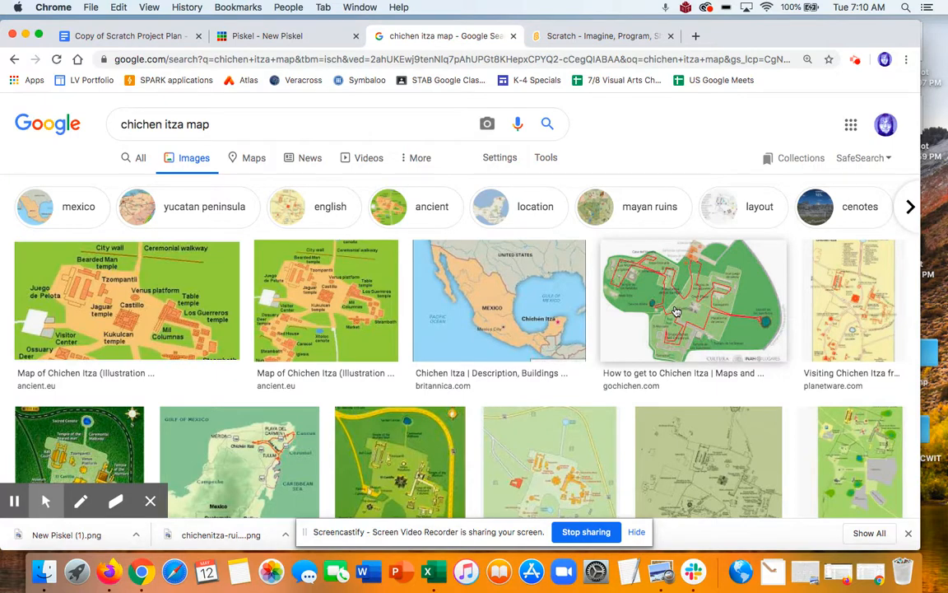
{"action": "scroll", "scroll_direction": "down", "scroll_amount": 3}
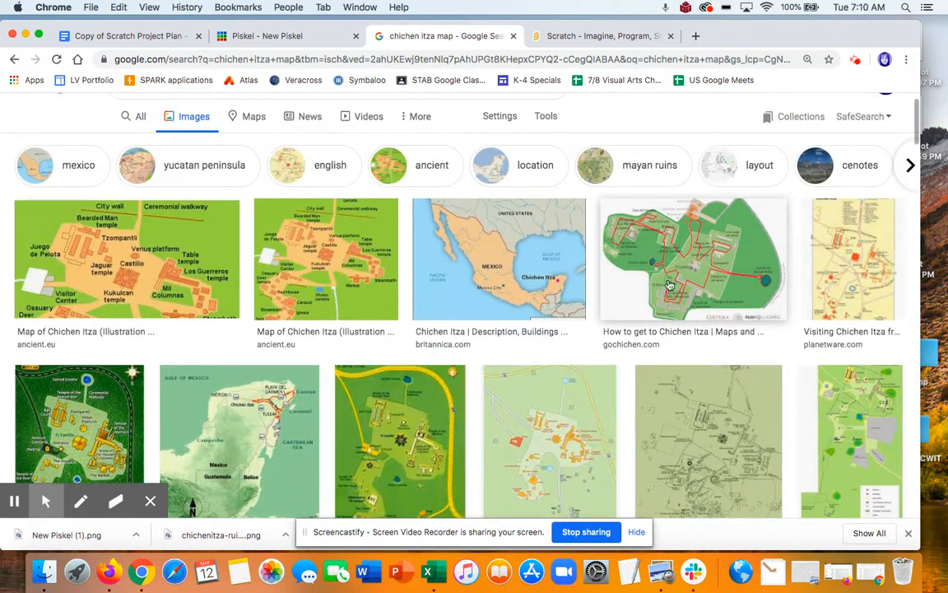
{"action": "left_click", "coordinate": [693, 258]}
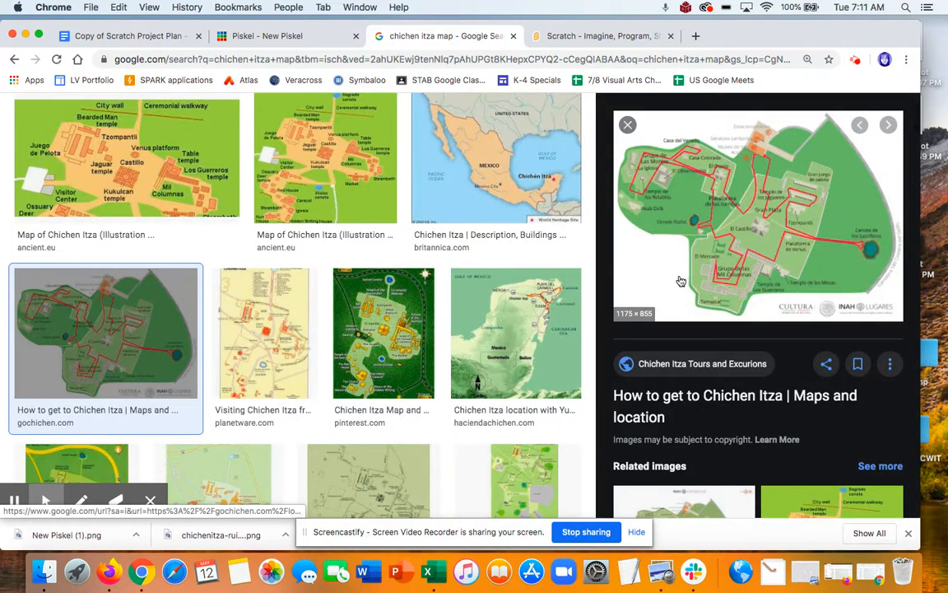
{"action": "mouse_move", "coordinate": [751, 273]}
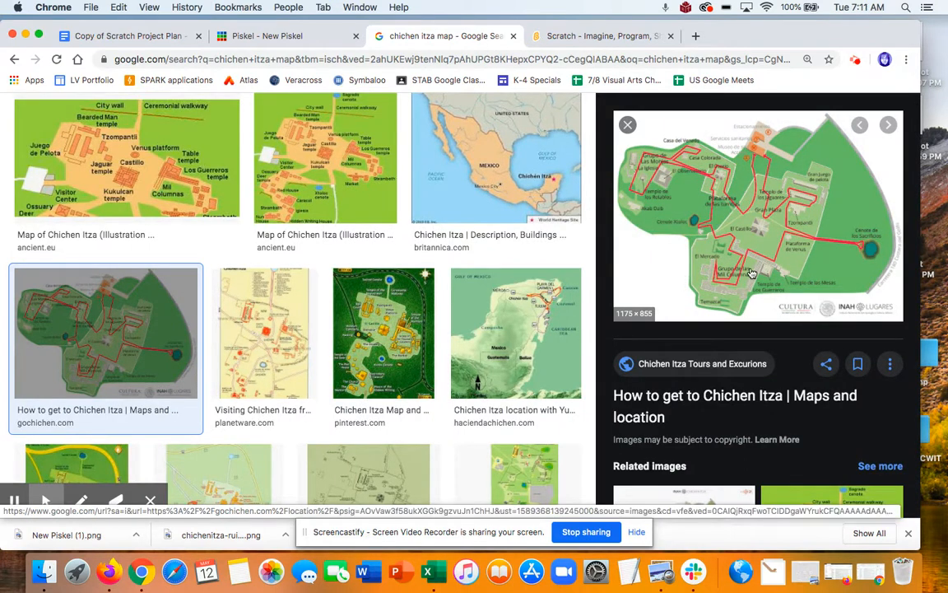
{"action": "right_click", "coordinate": [749, 272]}
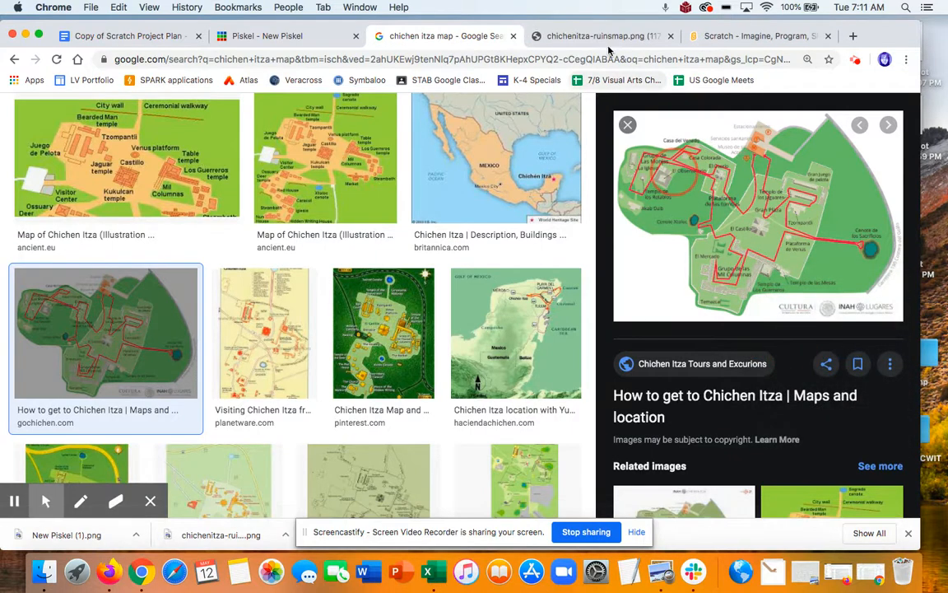
- Save the full-size gochichen ruins map image as a PNG to Downloads
{"action": "left_click", "coordinate": [601, 37]}
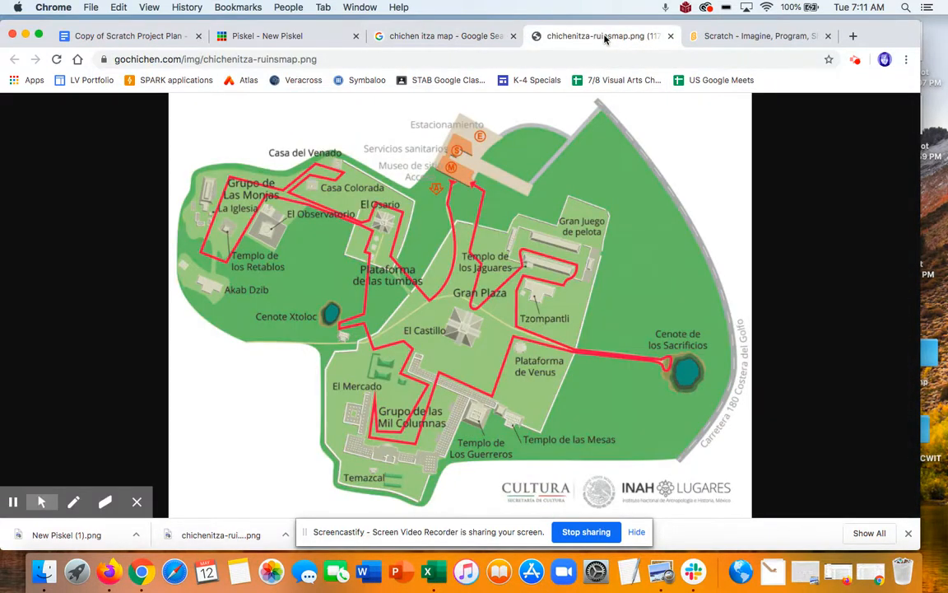
{"action": "mouse_move", "coordinate": [494, 285]}
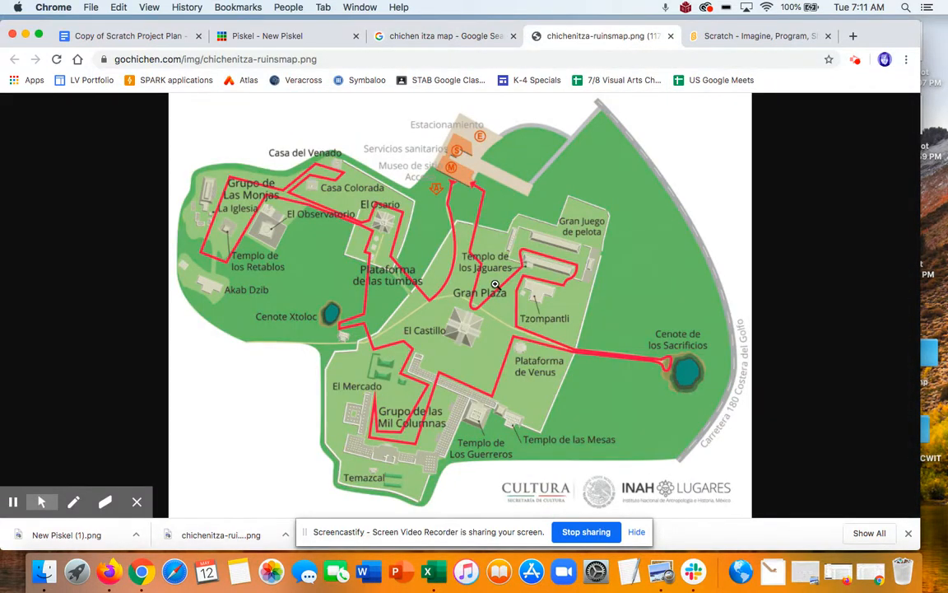
{"action": "right_click", "coordinate": [494, 283]}
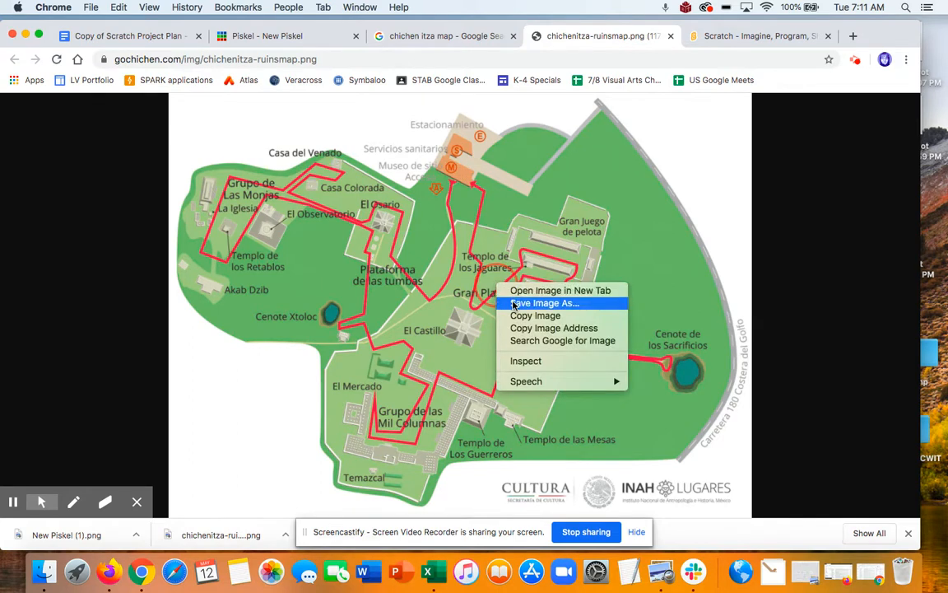
{"action": "left_click", "coordinate": [546, 303]}
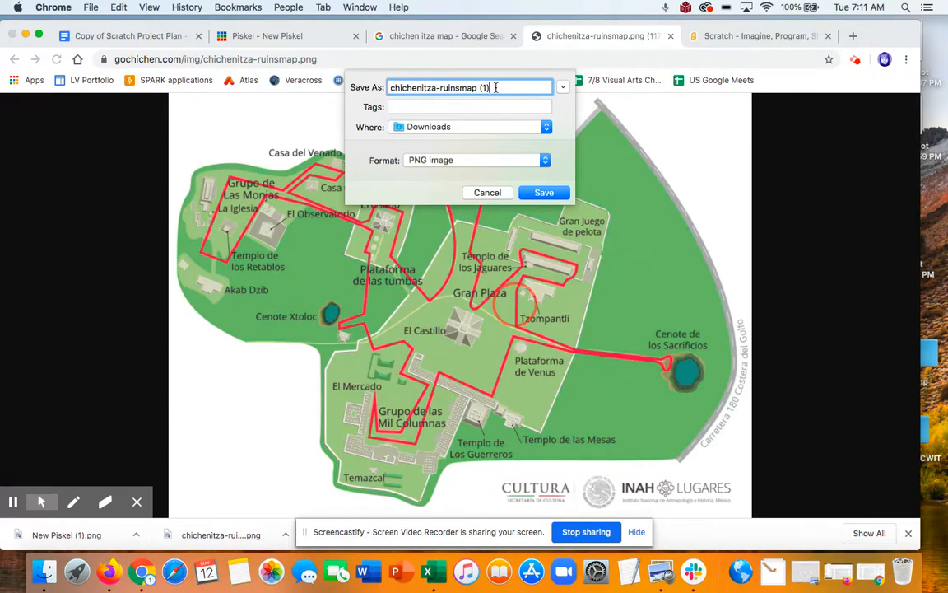
{"action": "key", "text": "Backspace"}
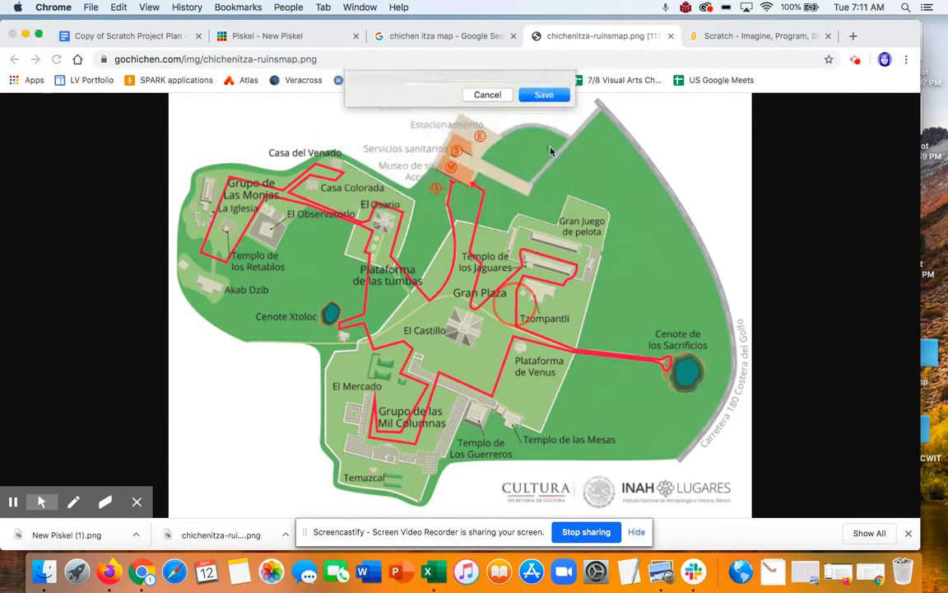
{"action": "left_click", "coordinate": [444, 36]}
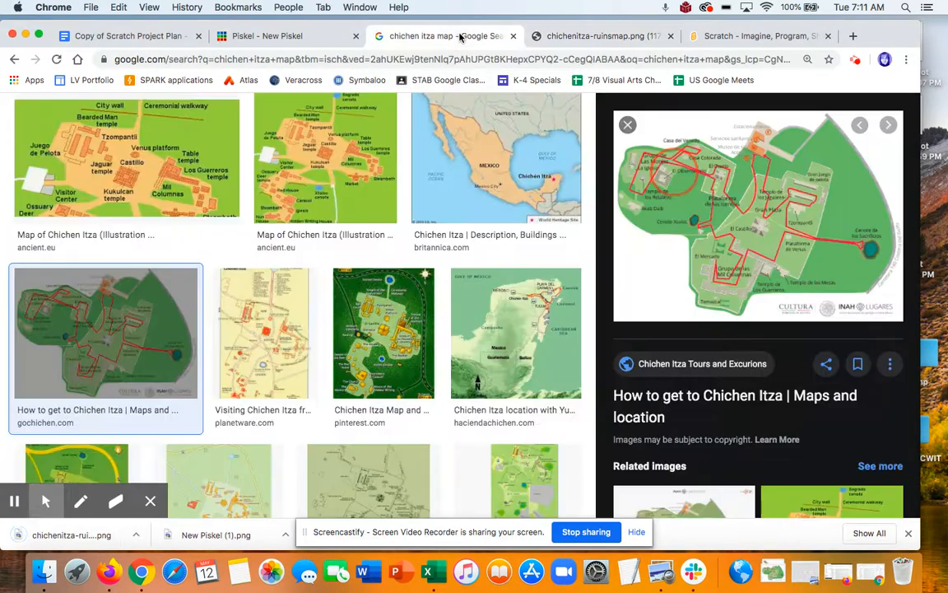
{"action": "mouse_move", "coordinate": [737, 369]}
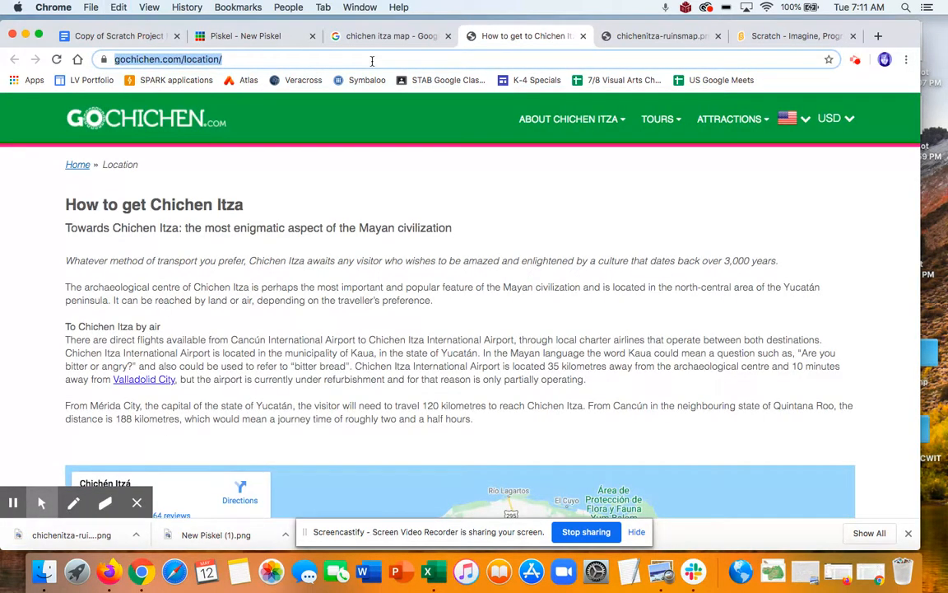
{"action": "left_click", "coordinate": [116, 36]}
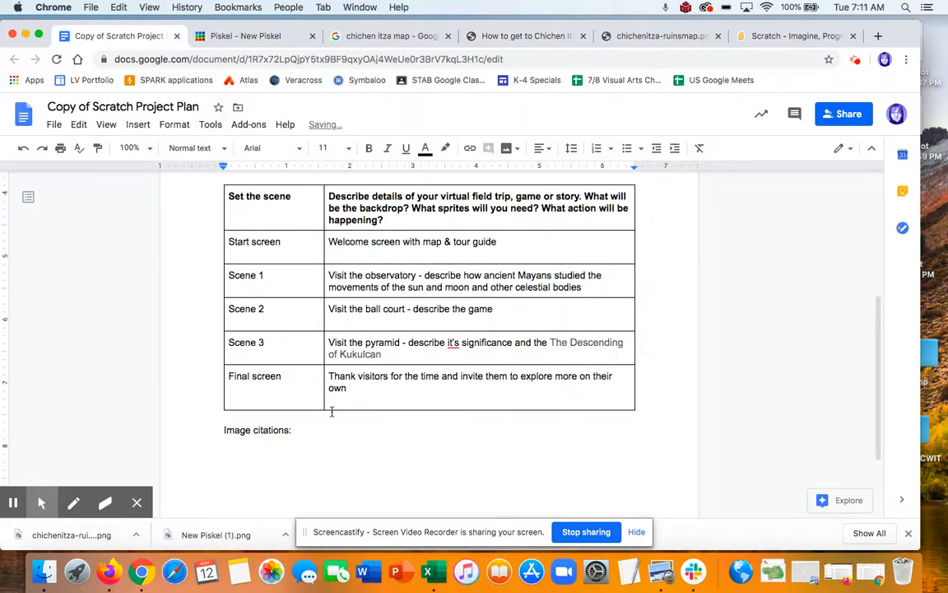
{"action": "type", "text": "m"}
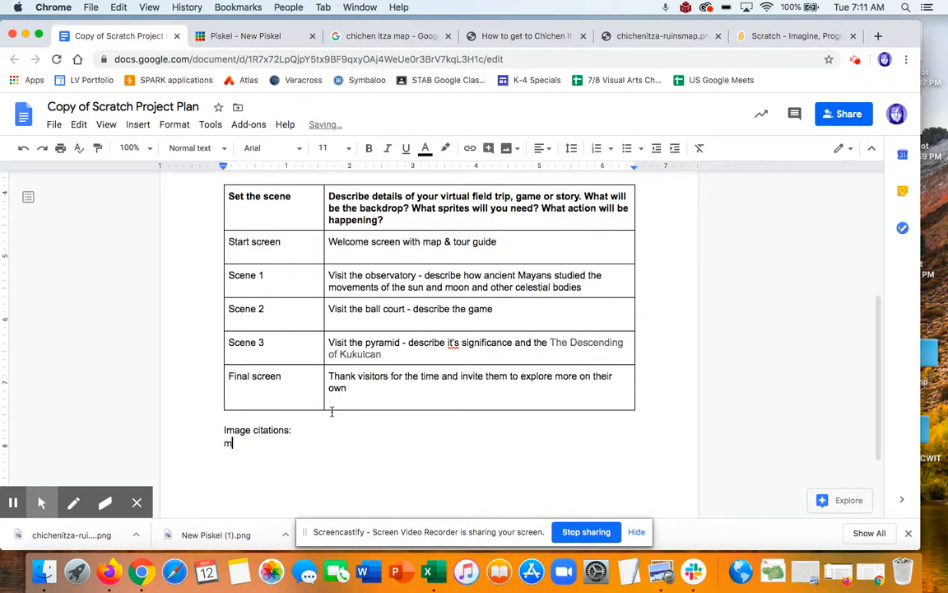
{"action": "type", "text": "ap - https://gochichen.com/location/"}
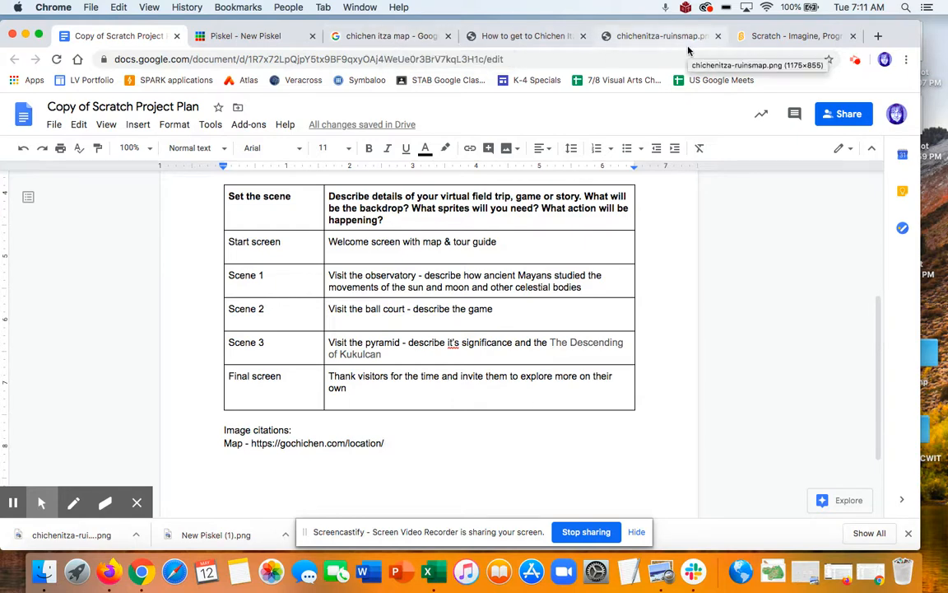
- Create a new Scratch project and title it Chichen Itza Virtual Field Trip
{"action": "left_click", "coordinate": [794, 36]}
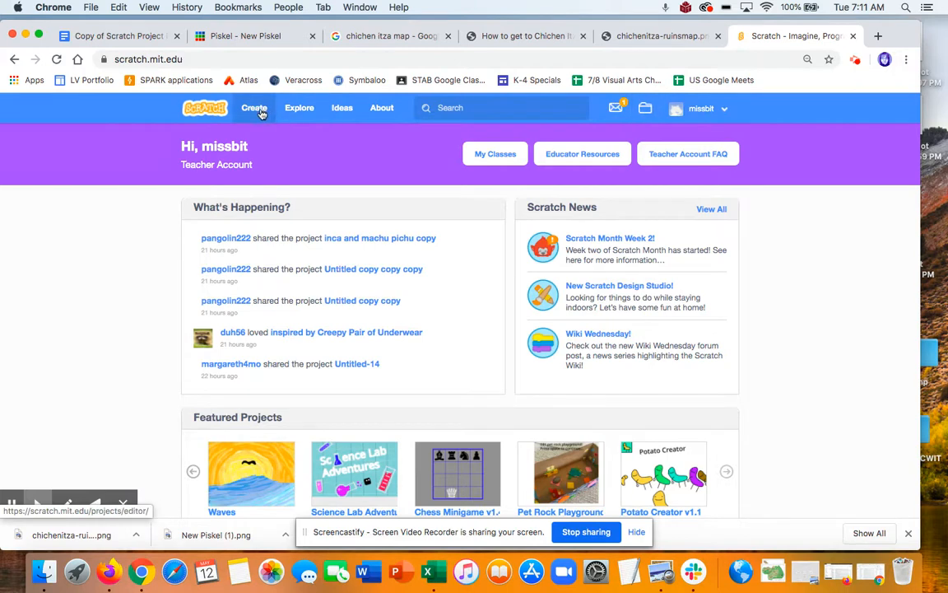
{"action": "left_click", "coordinate": [253, 107]}
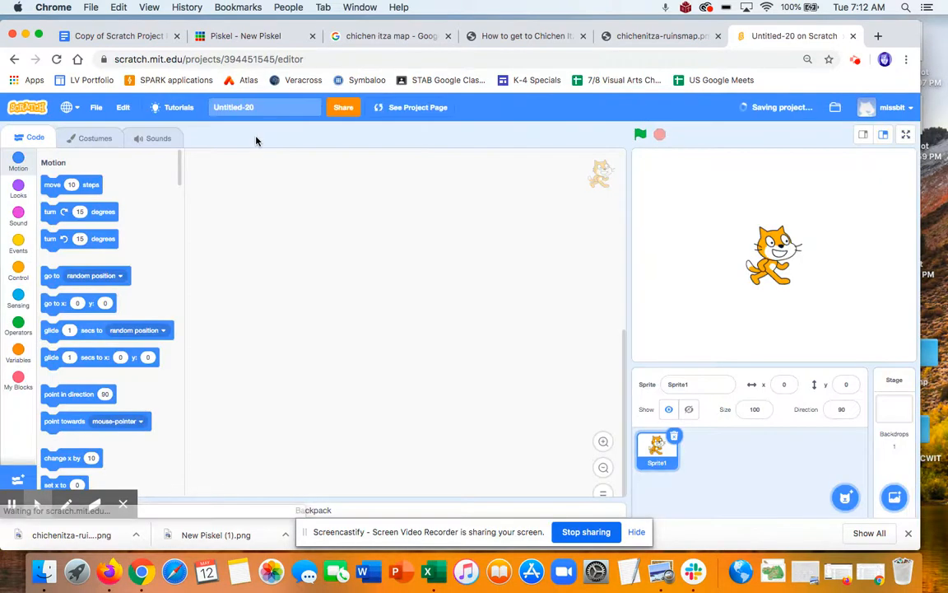
{"action": "left_click", "coordinate": [263, 107]}
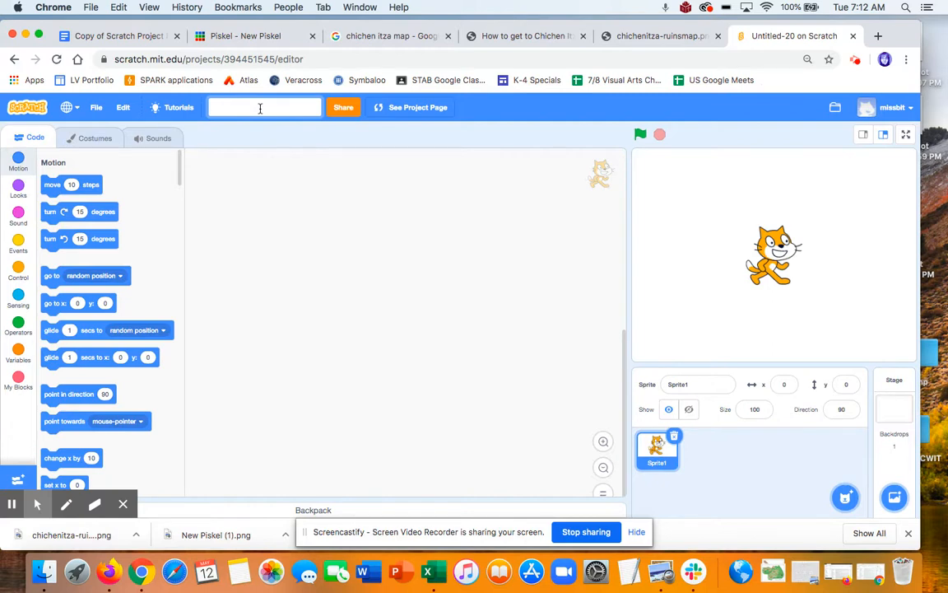
{"action": "type", "text": "Chichen Itza Virtual Field Trip"}
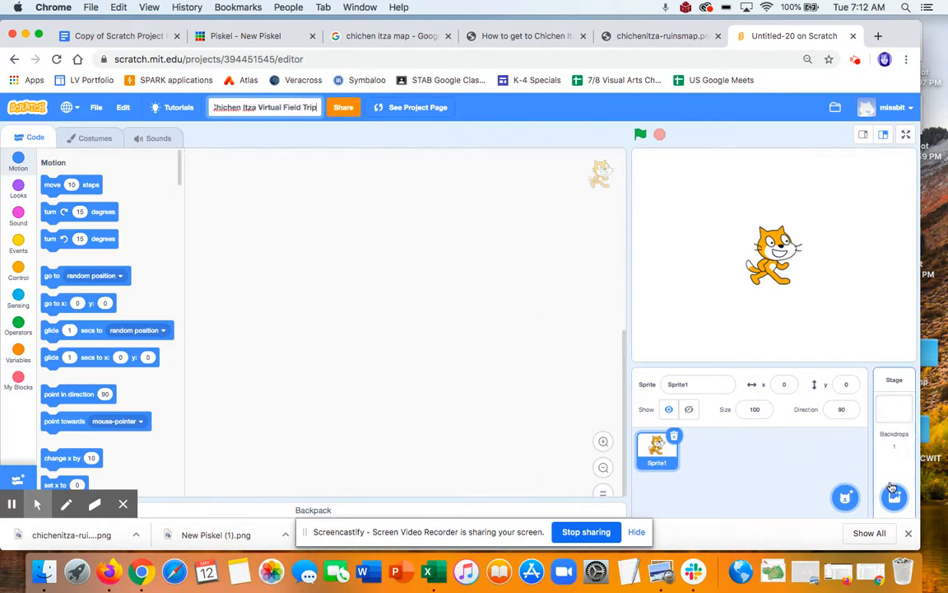
{"action": "mouse_move", "coordinate": [896, 497]}
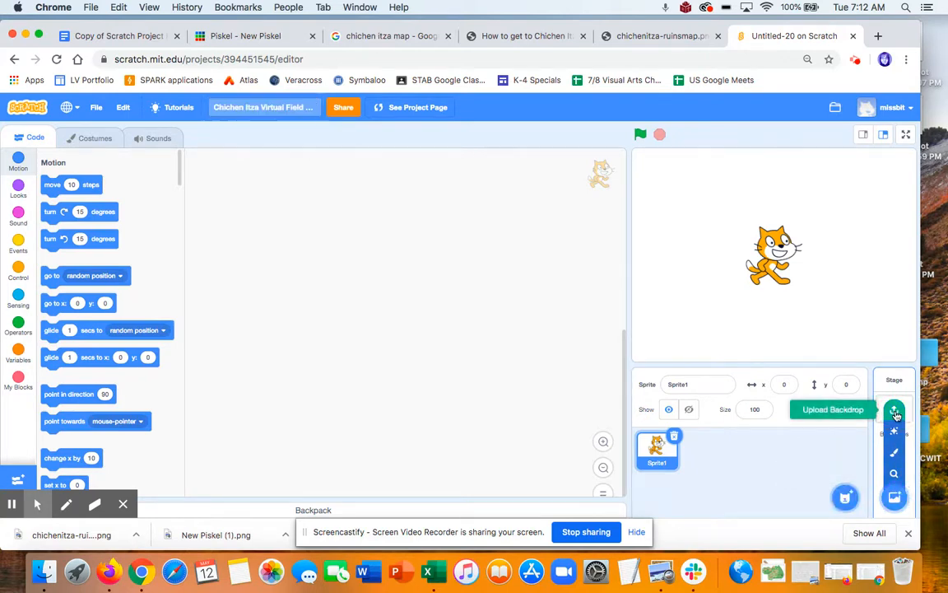
- Upload chichenitza-ruinsmap.png from Downloads as the stage backdrop
{"action": "left_click", "coordinate": [896, 408]}
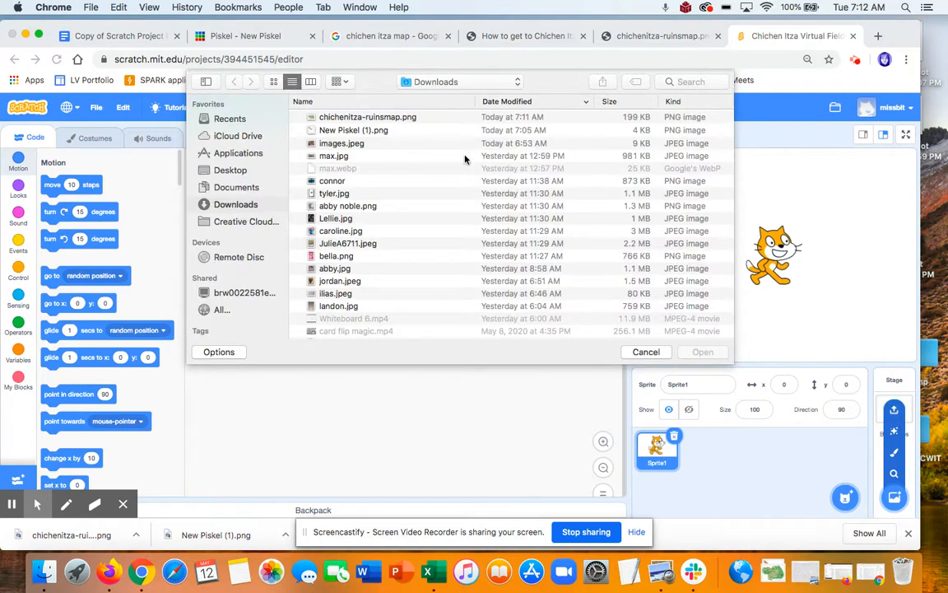
{"action": "left_click", "coordinate": [367, 116]}
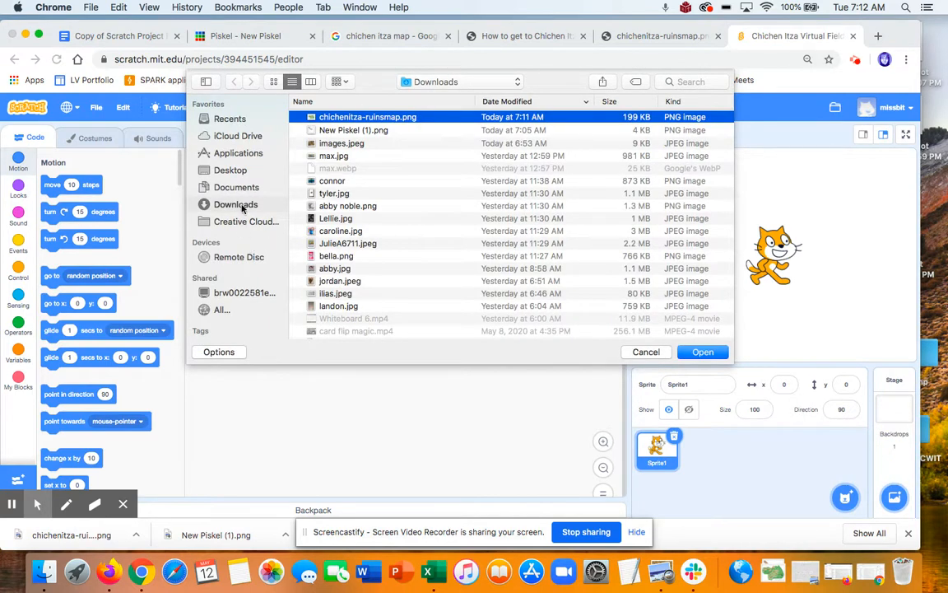
{"action": "left_click", "coordinate": [702, 352]}
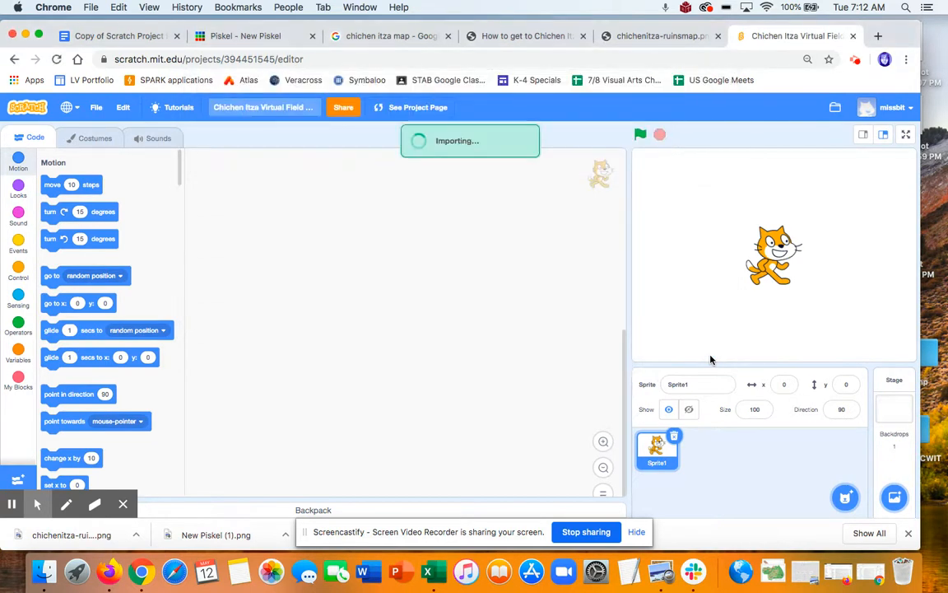
{"action": "left_click", "coordinate": [95, 138]}
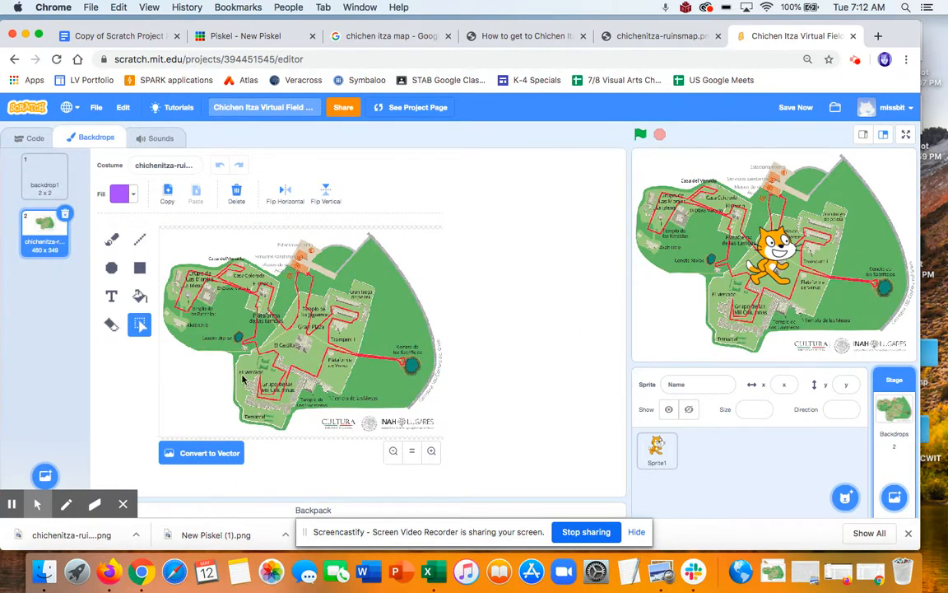
{"action": "mouse_move", "coordinate": [280, 420]}
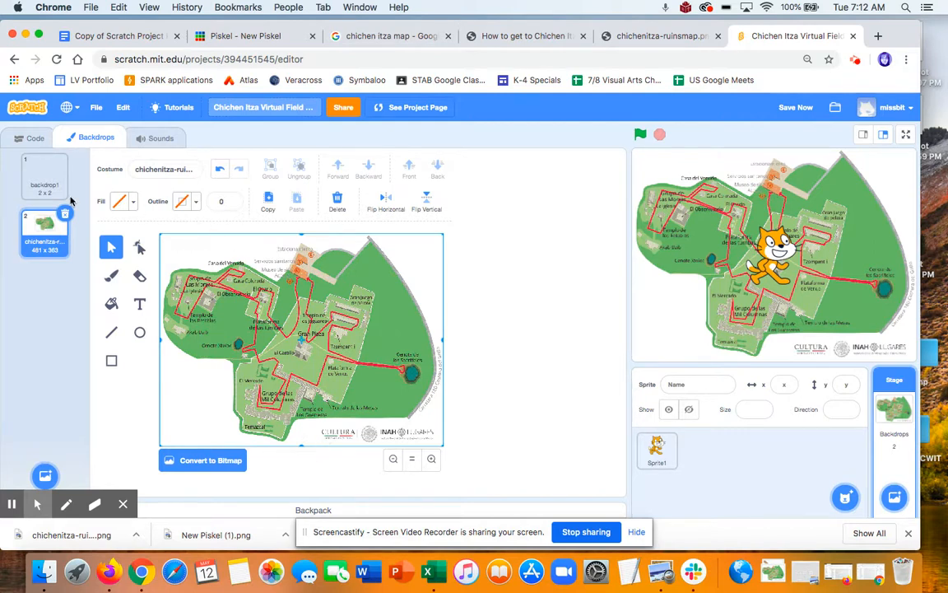
- Delete the blank backdrop1 so the ruins map is the only backdrop
{"action": "left_click", "coordinate": [44, 174]}
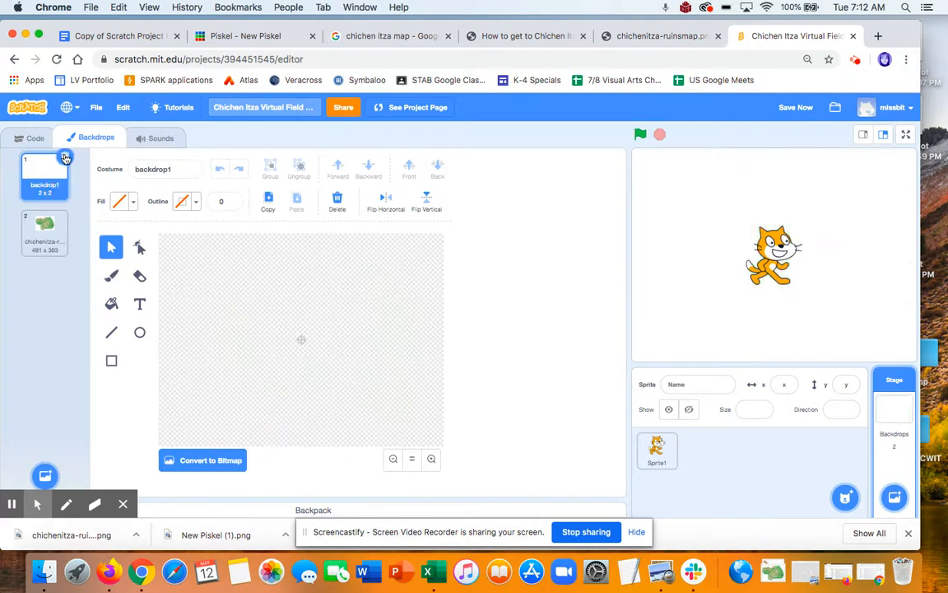
{"action": "left_click", "coordinate": [44, 175]}
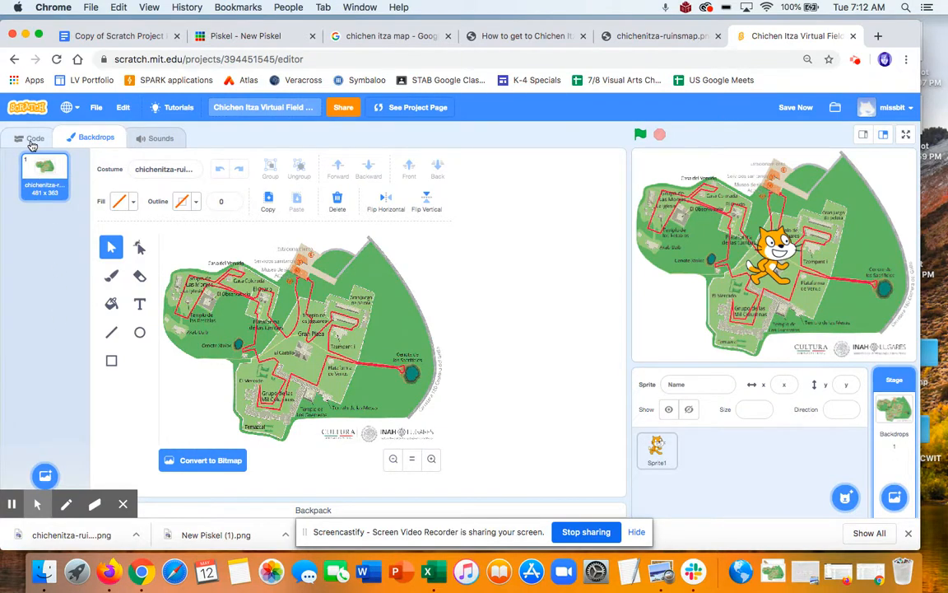
- Give the stage a green-flag script switching the backdrop to chichenitza-ruinmap
{"action": "left_click", "coordinate": [34, 138]}
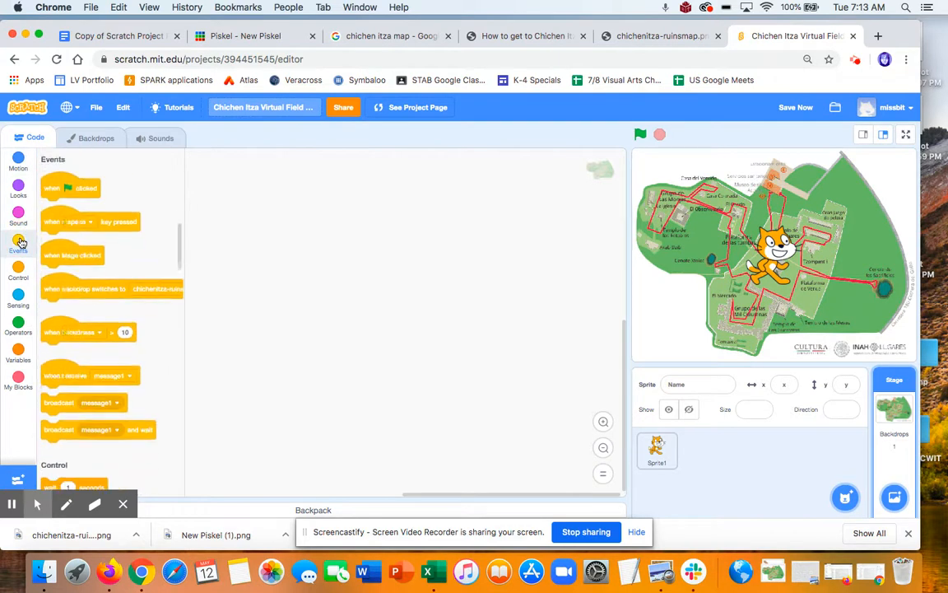
{"action": "left_click_drag", "start_coordinate": [69, 188], "coordinate": [322, 191]}
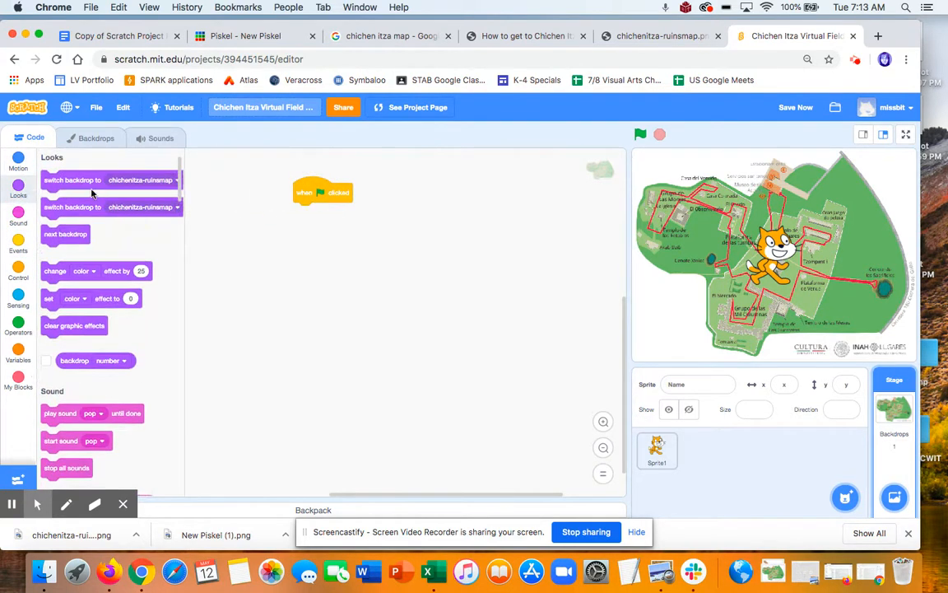
{"action": "left_click_drag", "start_coordinate": [72, 180], "coordinate": [324, 211]}
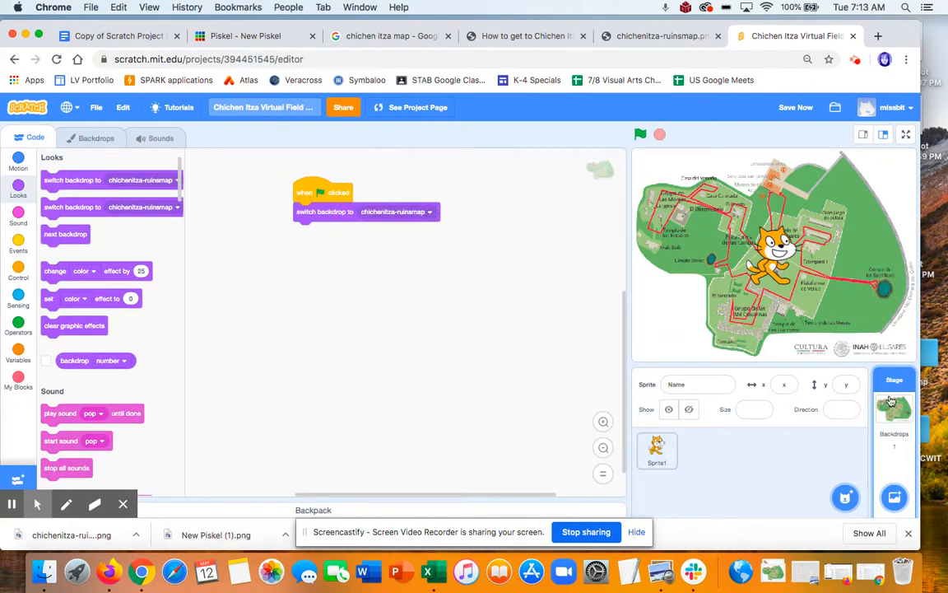
{"action": "mouse_move", "coordinate": [893, 409]}
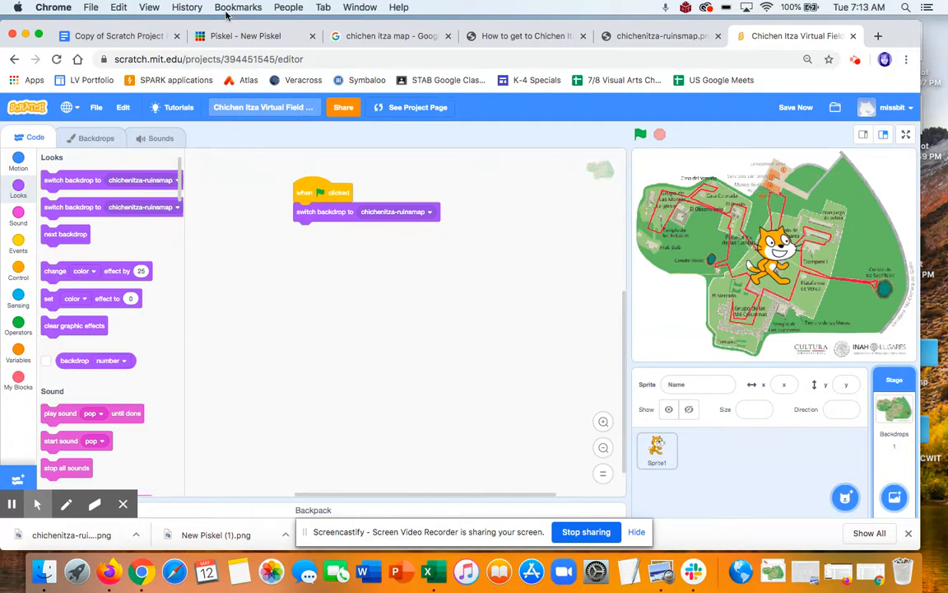
{"action": "left_click", "coordinate": [115, 36]}
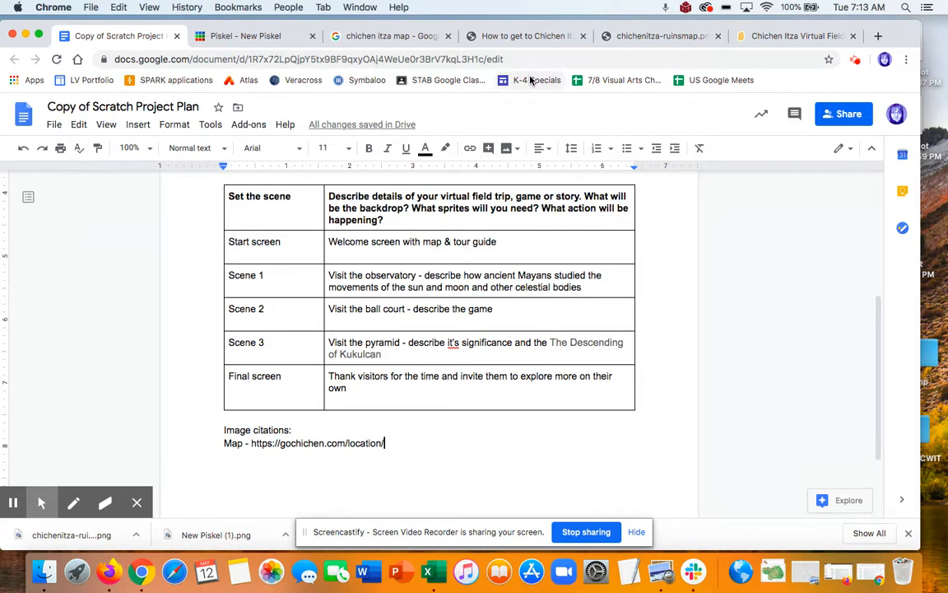
{"action": "left_click", "coordinate": [246, 36]}
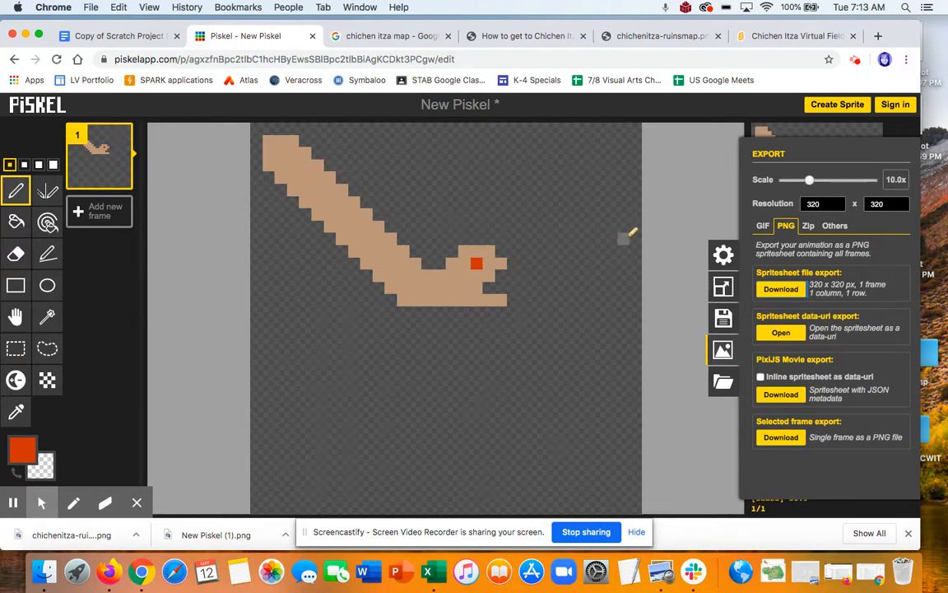
{"action": "mouse_move", "coordinate": [723, 349]}
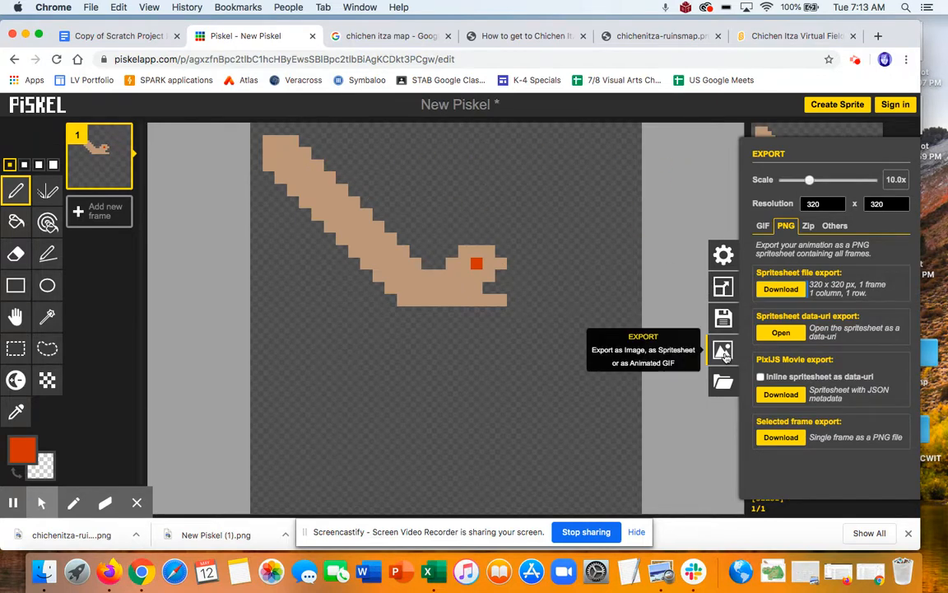
{"action": "mouse_move", "coordinate": [46, 253]}
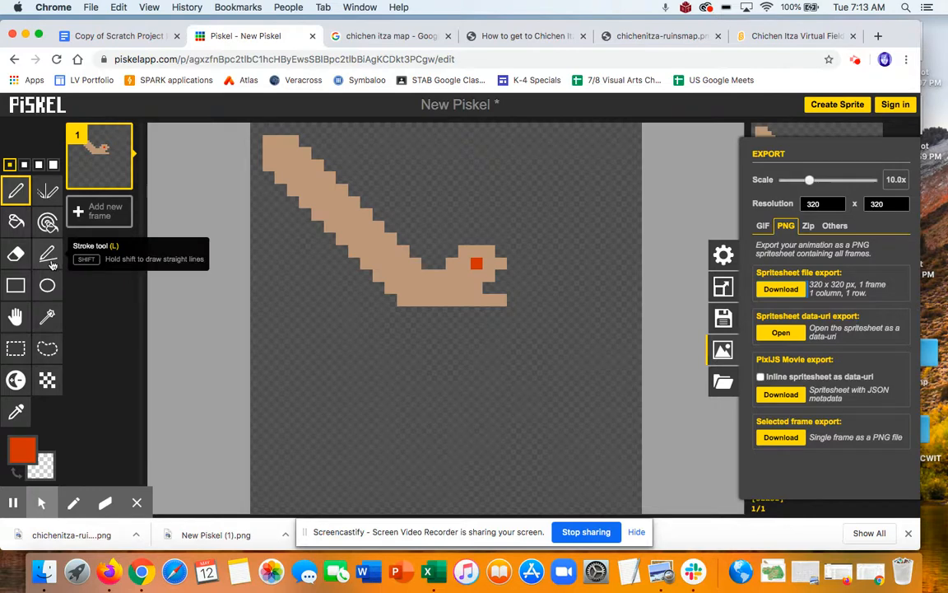
- Pick dark green as the drawing colour for the serpent in Piskel
{"action": "left_click", "coordinate": [23, 447]}
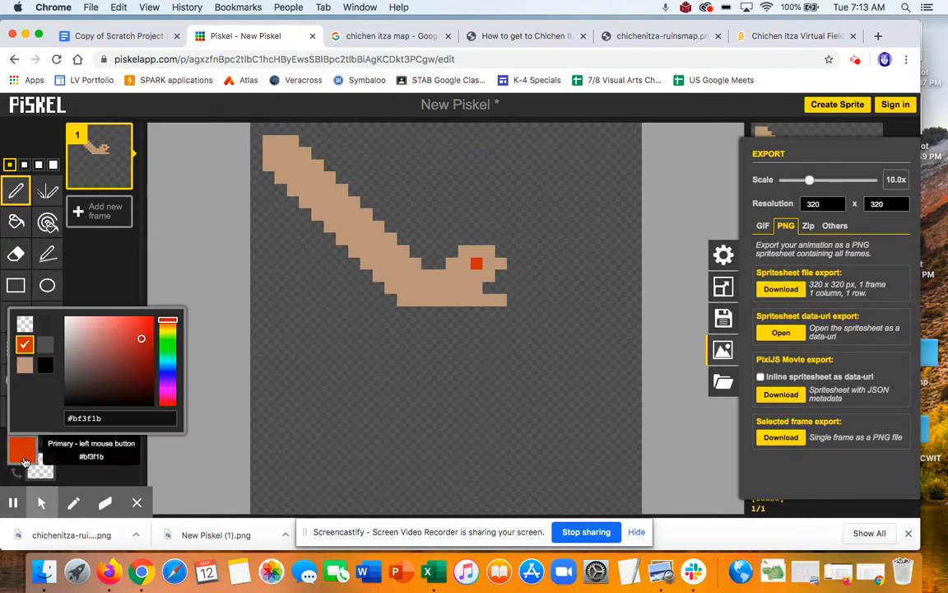
{"action": "left_click", "coordinate": [168, 321]}
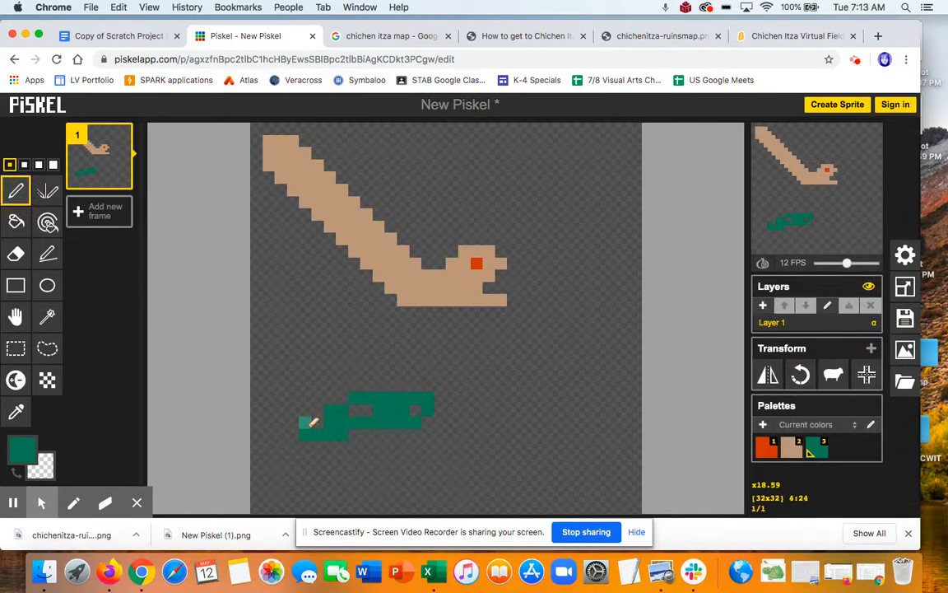
{"action": "left_click", "coordinate": [15, 254]}
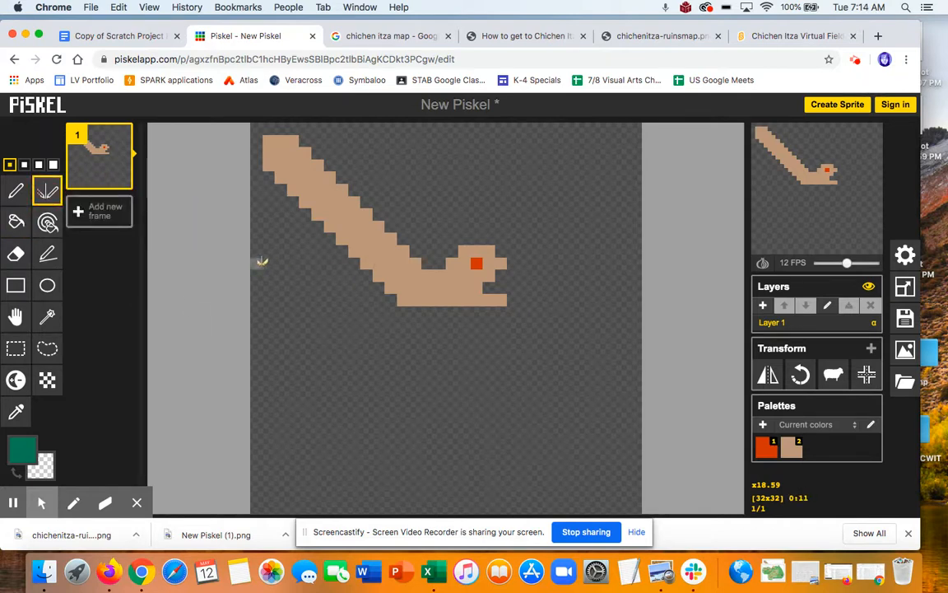
{"action": "mouse_move", "coordinate": [906, 320]}
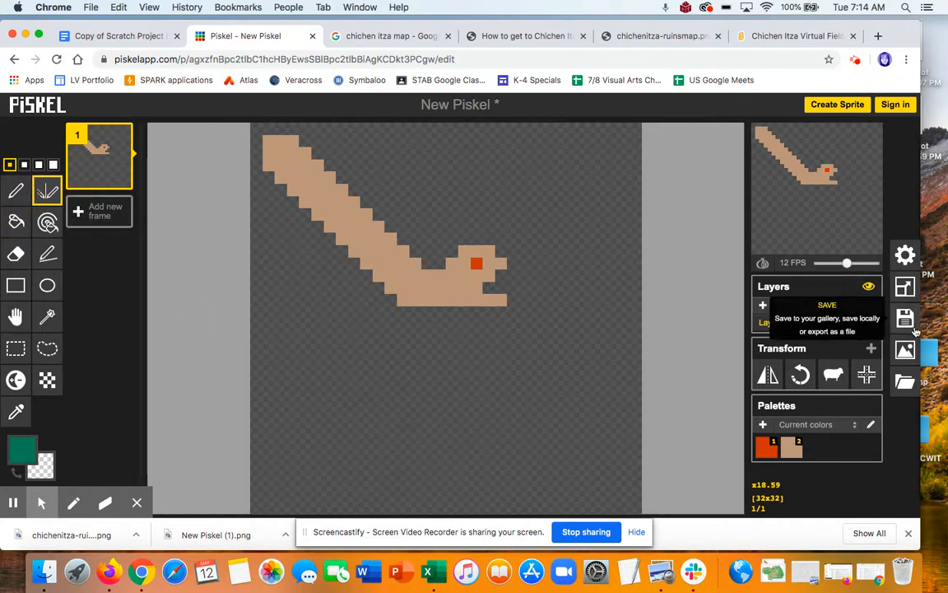
- Export the serpent drawing as the PNG New Piskel (2).png
{"action": "left_click", "coordinate": [905, 349]}
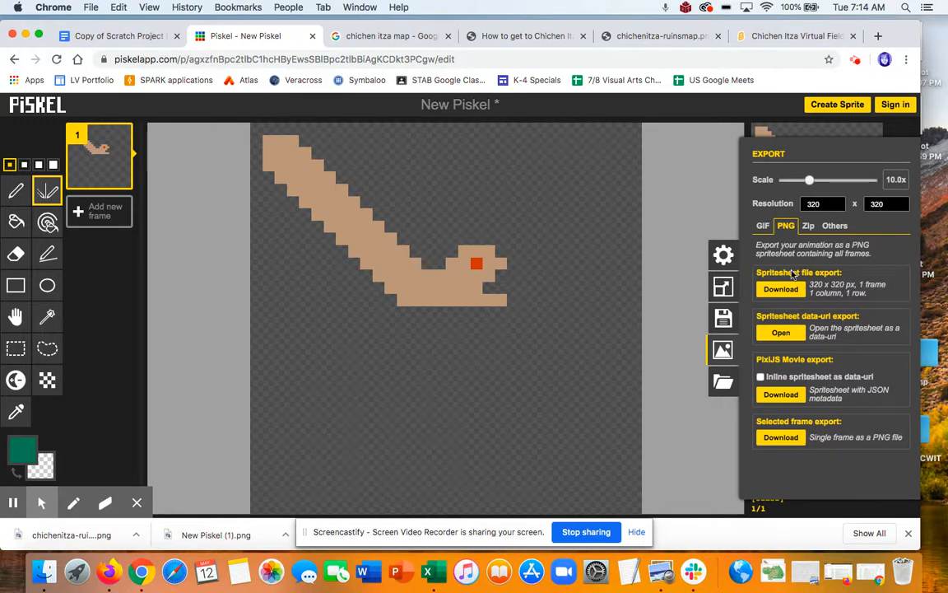
{"action": "left_click", "coordinate": [780, 289]}
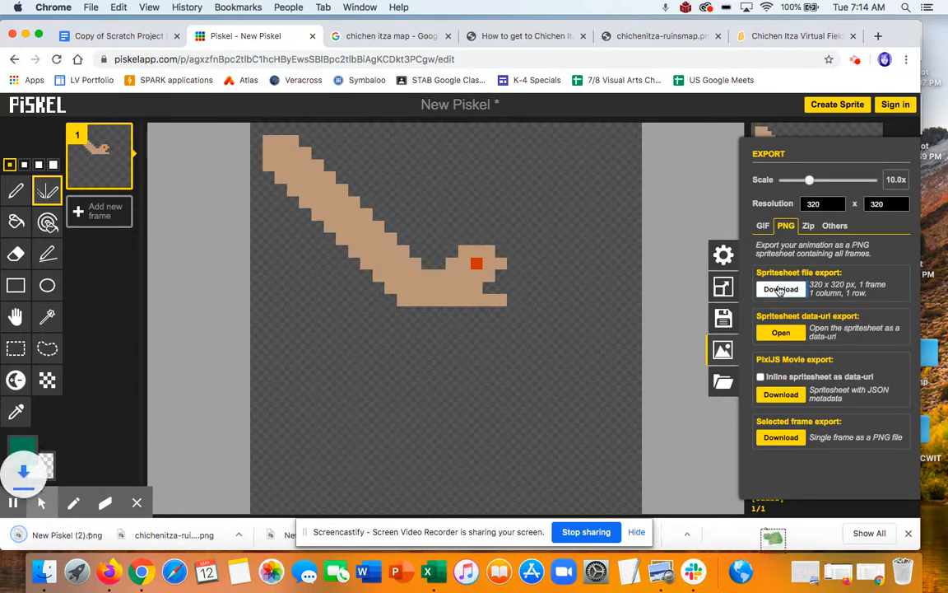
{"action": "left_click", "coordinate": [780, 290]}
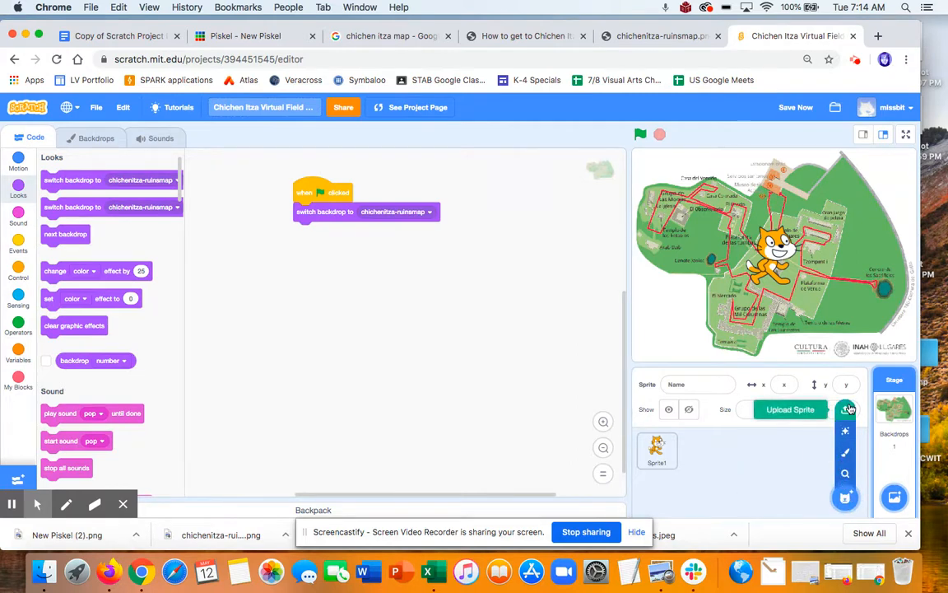
- Upload New Piskel (2).png from Downloads as a new sprite
{"action": "left_click", "coordinate": [791, 409]}
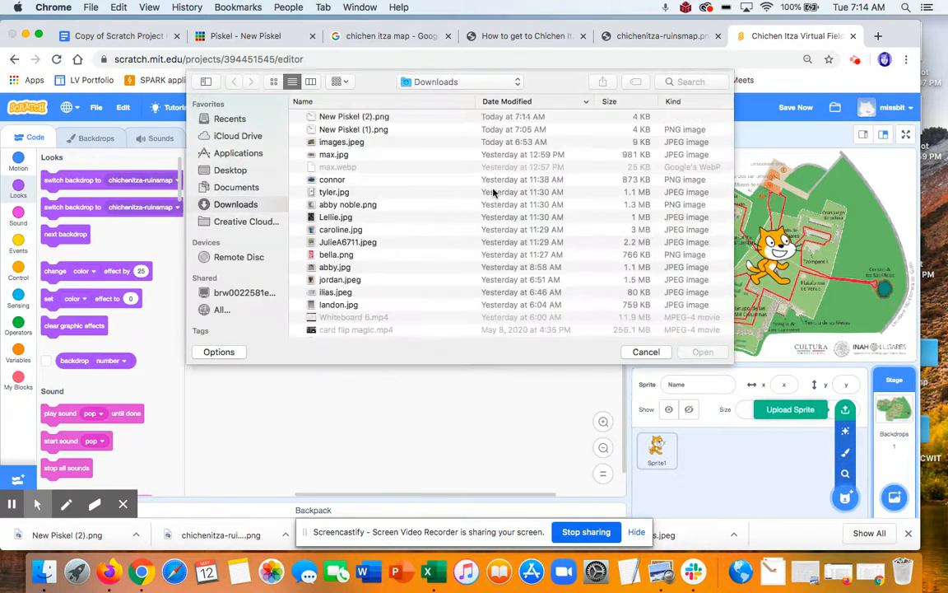
{"action": "left_click", "coordinate": [354, 116]}
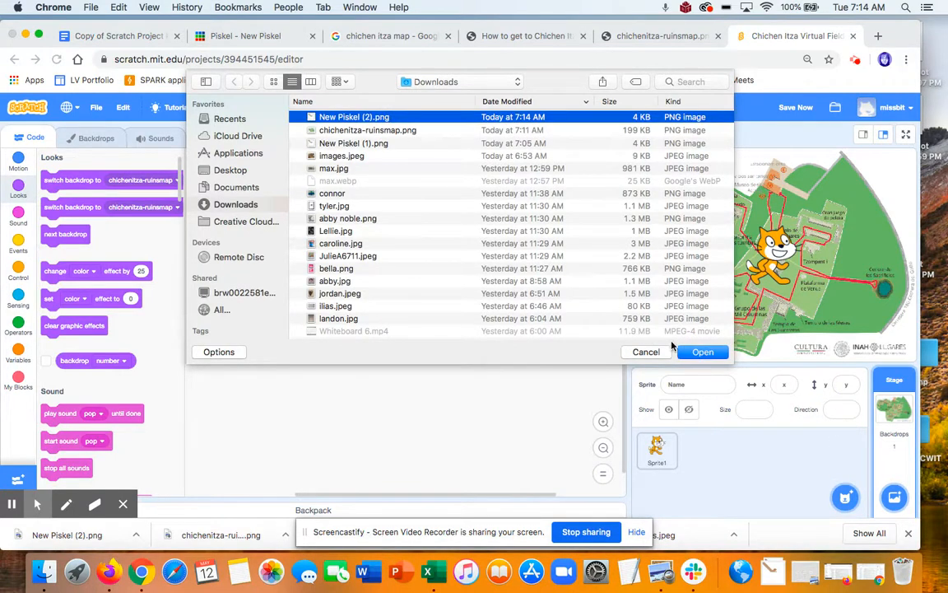
{"action": "left_click", "coordinate": [703, 352]}
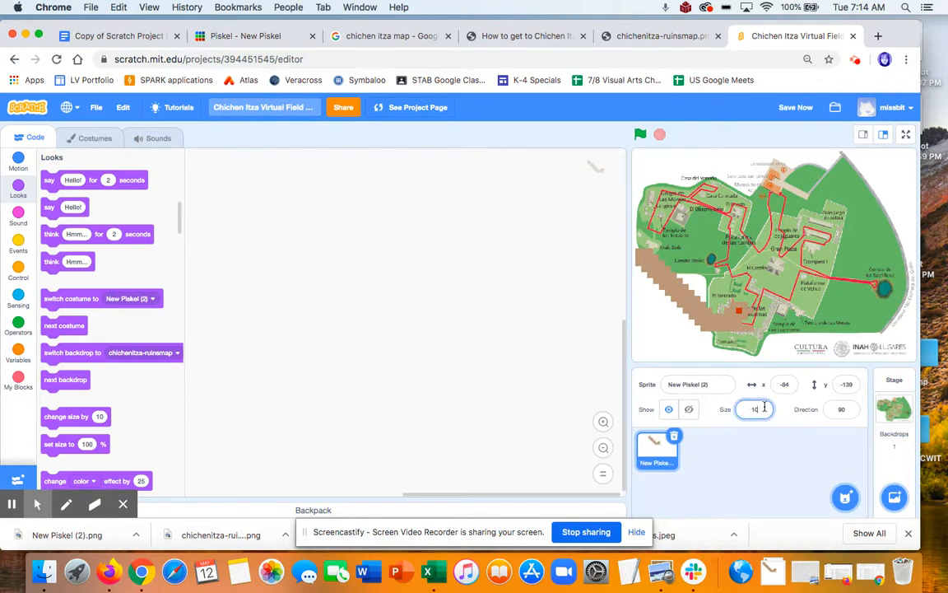
- Set the serpent size to 50 and give it a flag script going to x -142, y -162
{"action": "type", "text": "50"}
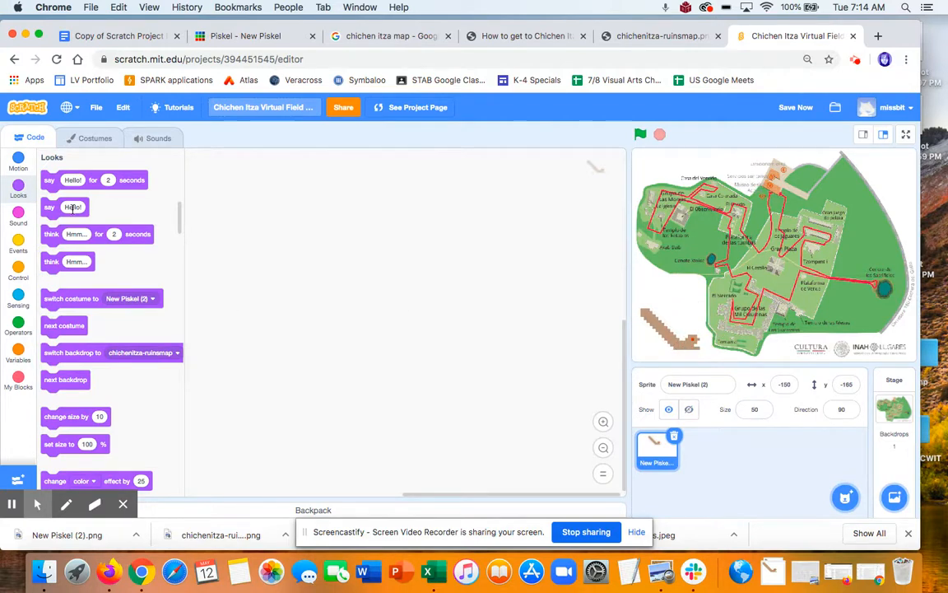
{"action": "mouse_move", "coordinate": [18, 239]}
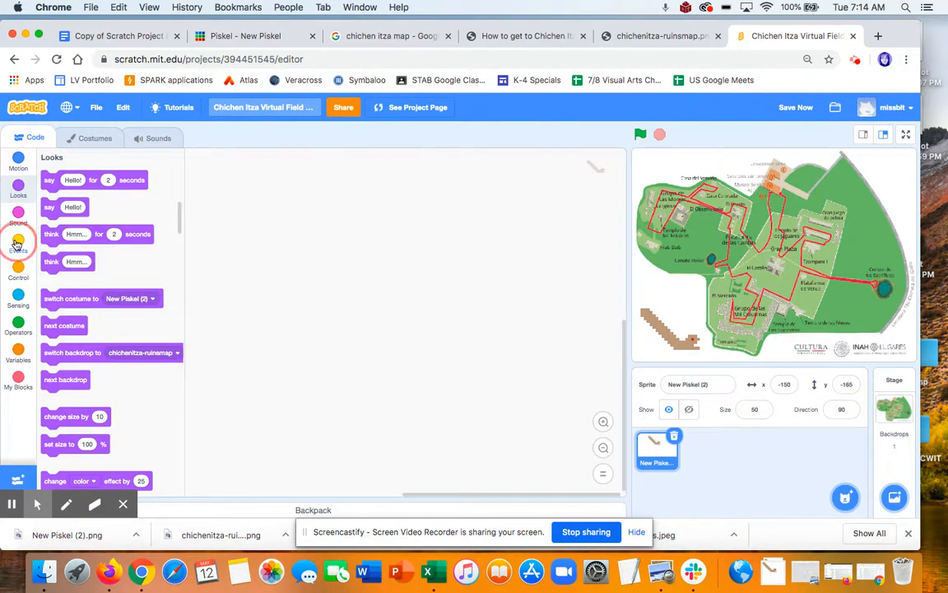
{"action": "left_click", "coordinate": [18, 239]}
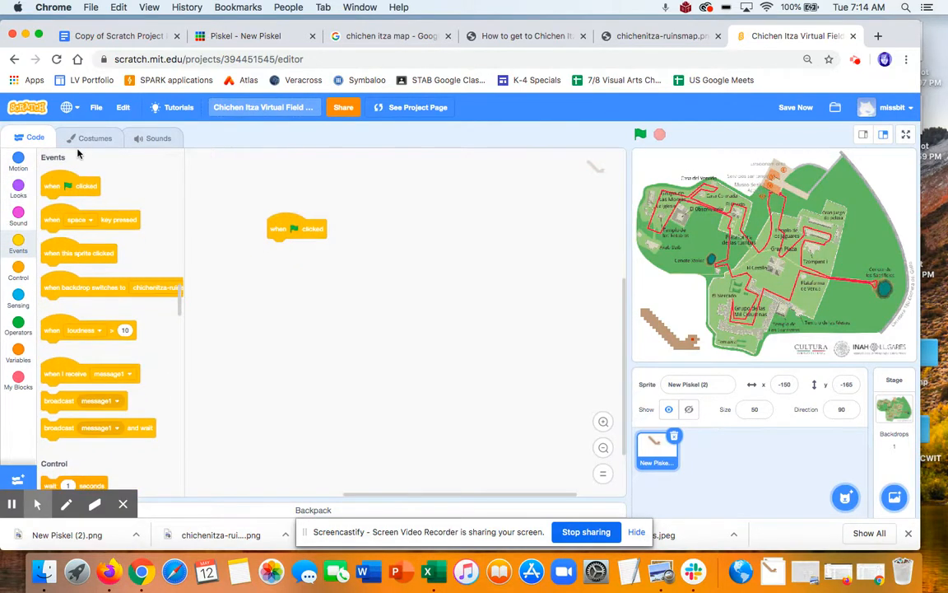
{"action": "left_click", "coordinate": [18, 162]}
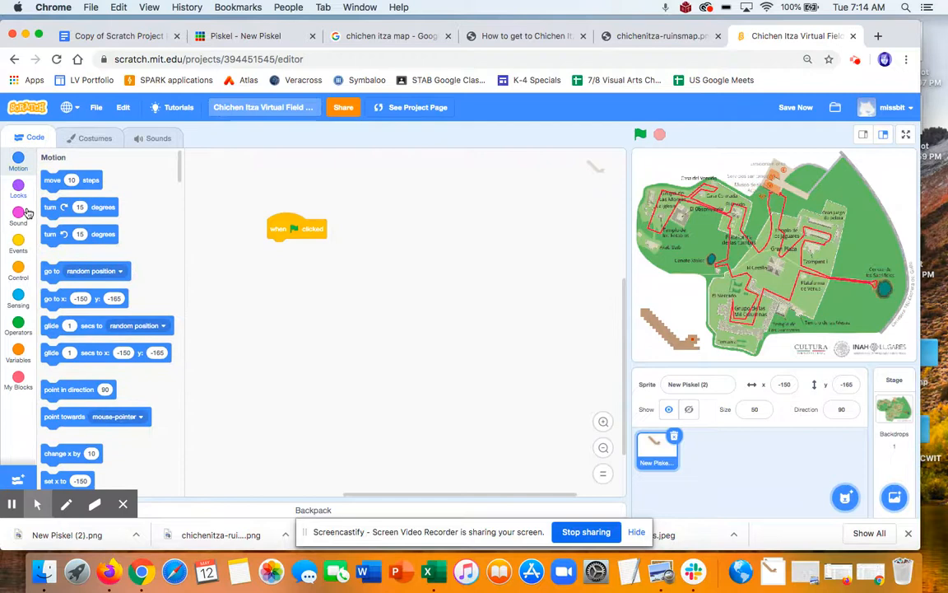
{"action": "mouse_move", "coordinate": [56, 303]}
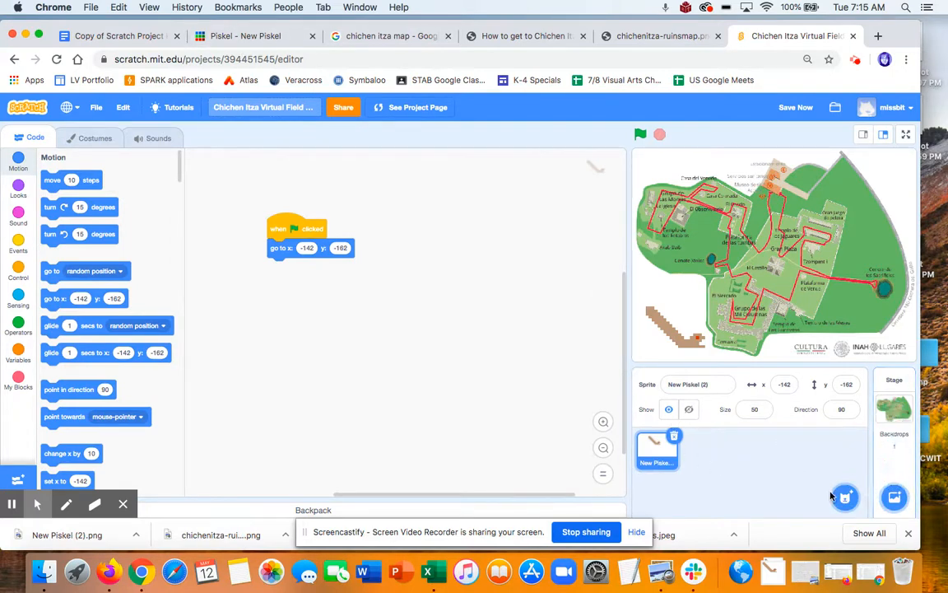
- Add a new blank painted sprite, Sprite1
{"action": "left_click", "coordinate": [844, 497]}
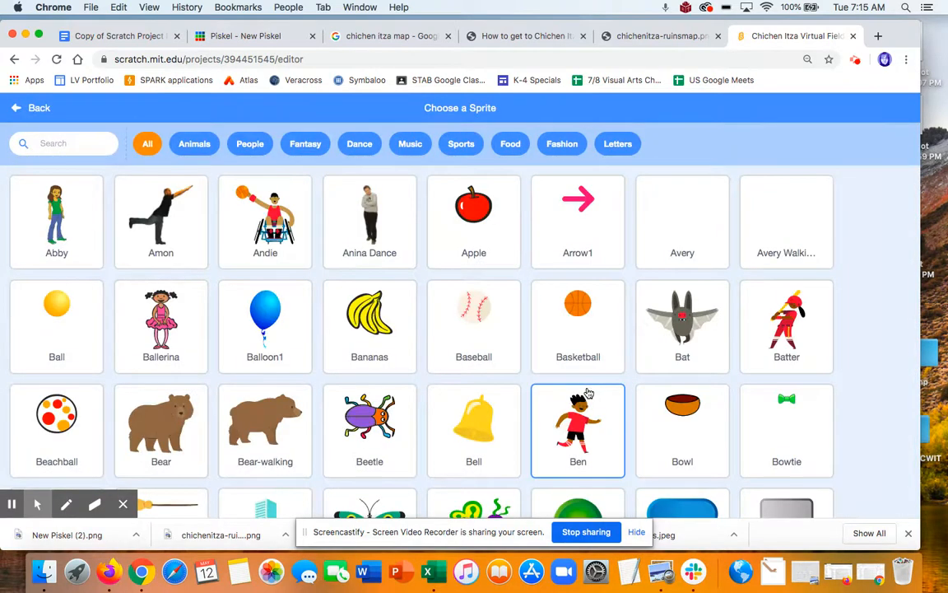
{"action": "scroll", "scroll_direction": "down", "scroll_amount": 3}
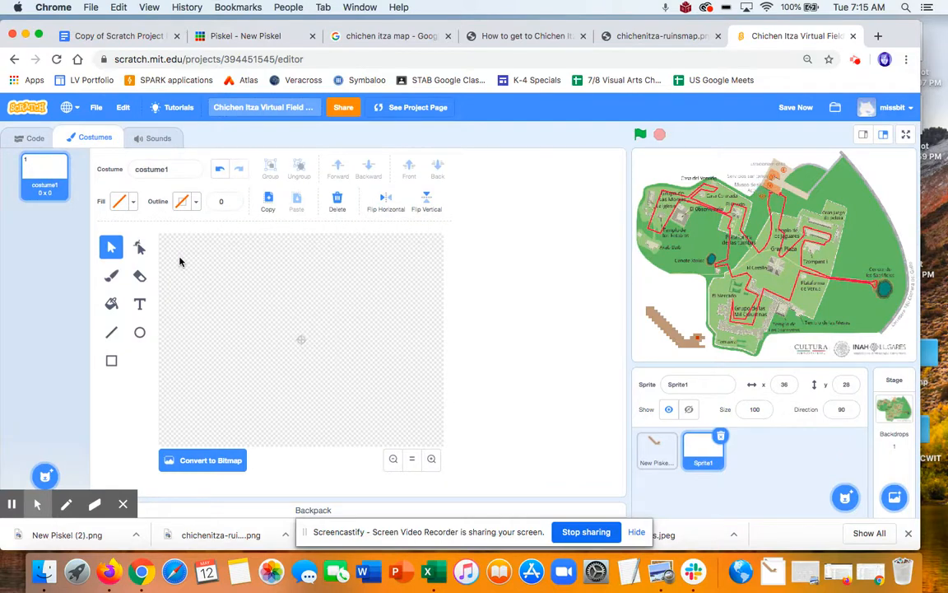
{"action": "mouse_move", "coordinate": [323, 310]}
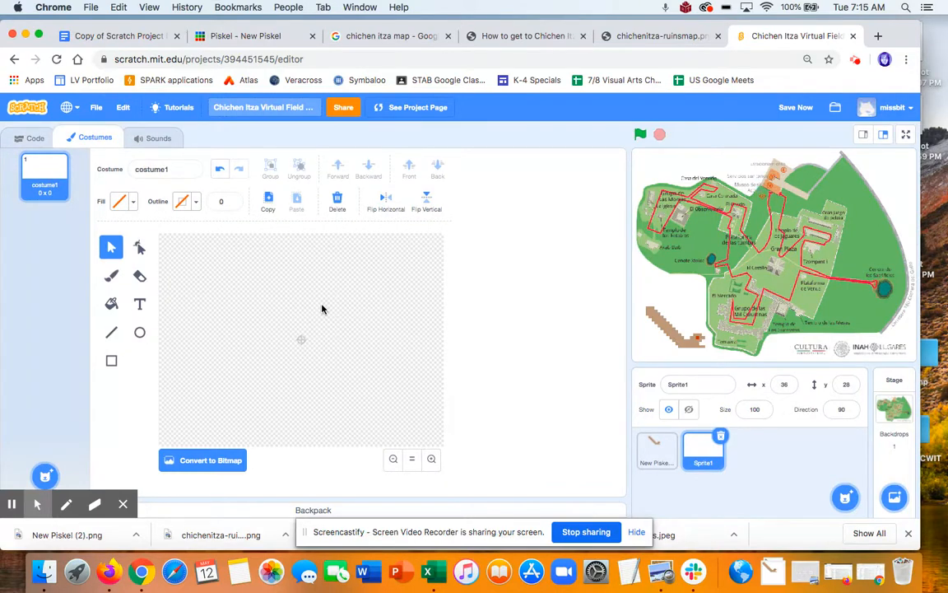